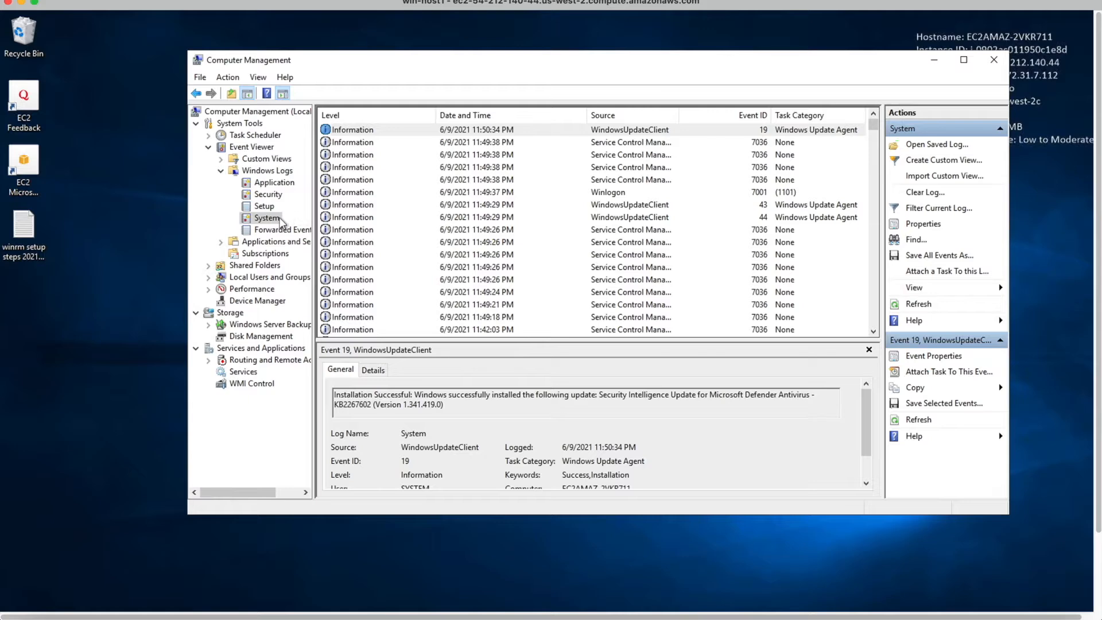
{"action": "mouse_move", "coordinate": [379, 84]}
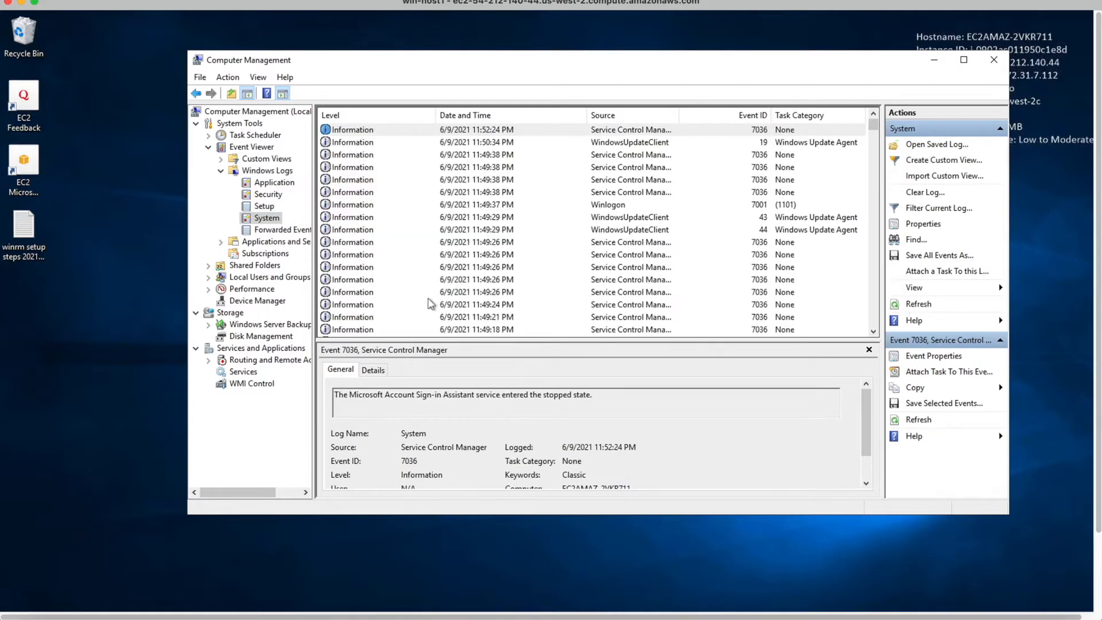
Step: Show the server's Windows services list in Computer Management
{"action": "left_click", "coordinate": [243, 371]}
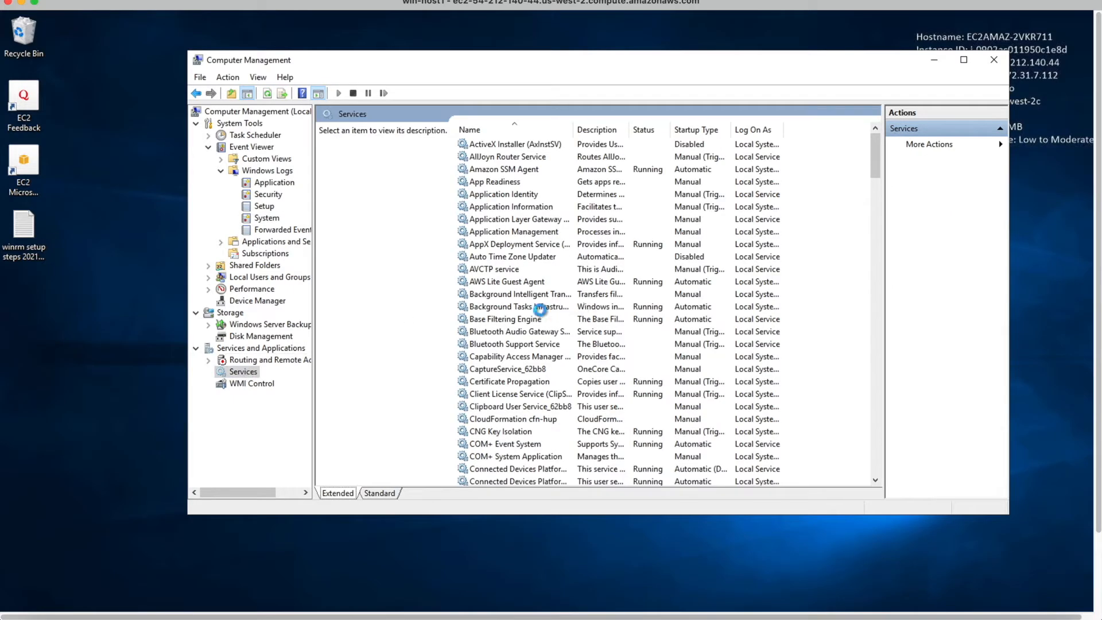
{"action": "left_click", "coordinate": [491, 231]}
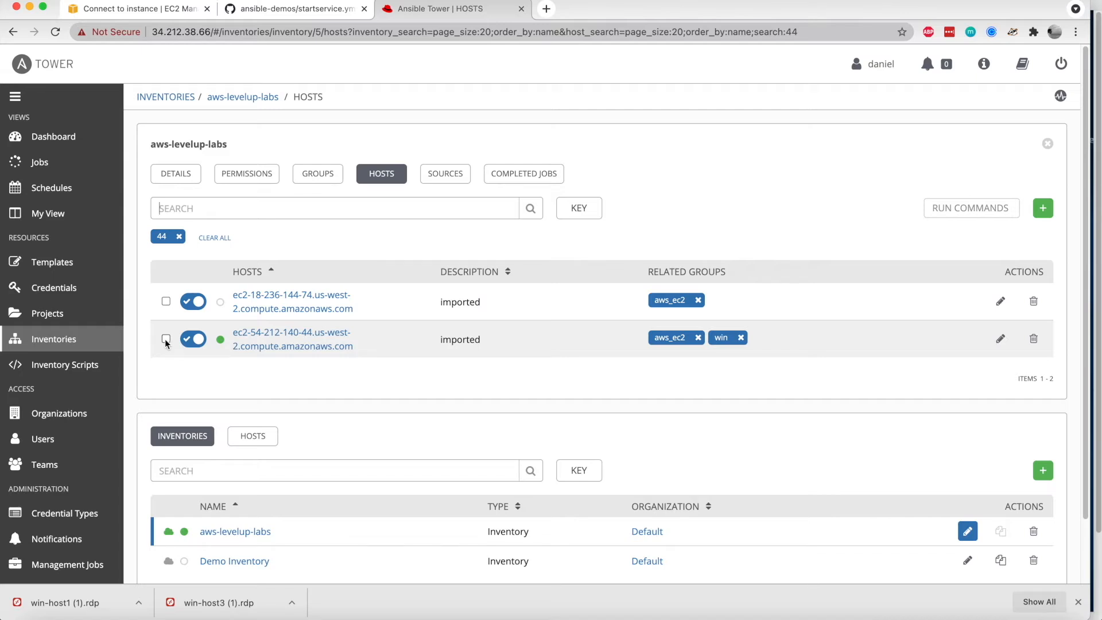
{"action": "left_click", "coordinate": [166, 339]}
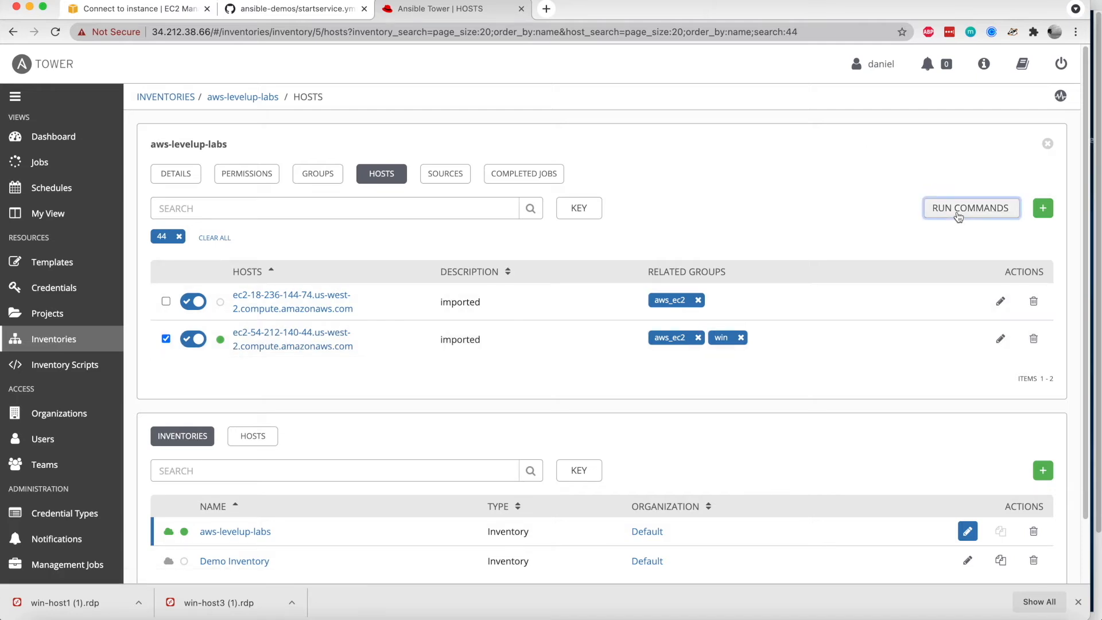
{"action": "left_click", "coordinate": [970, 207]}
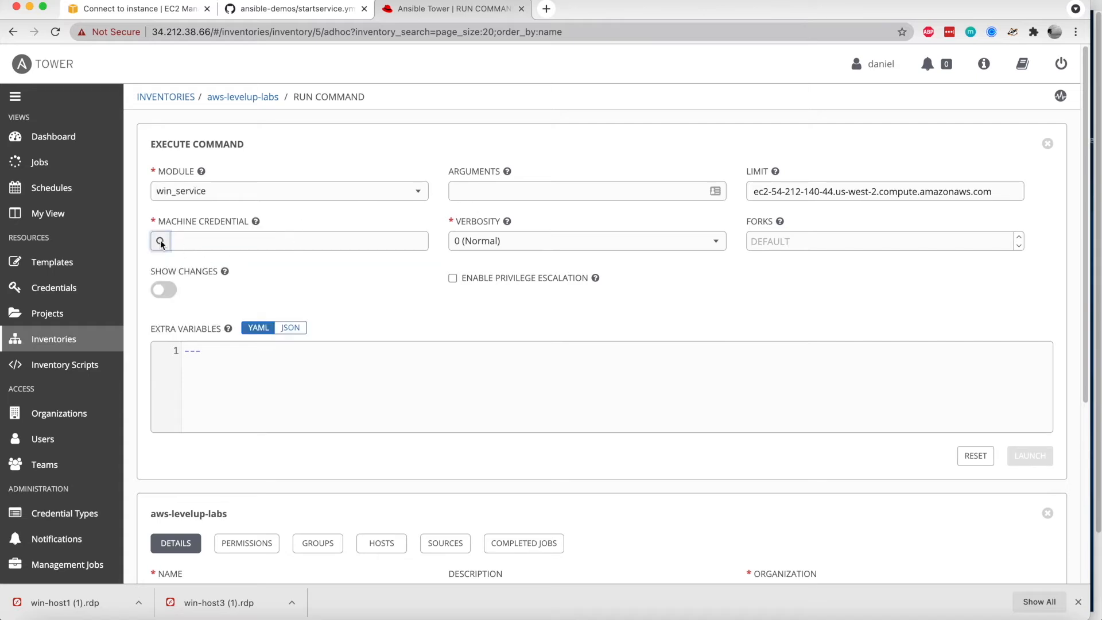
Step: Launch win_service with credential demo-2021-03-win and arguments name=spooler state=restarted
{"action": "left_click", "coordinate": [160, 240]}
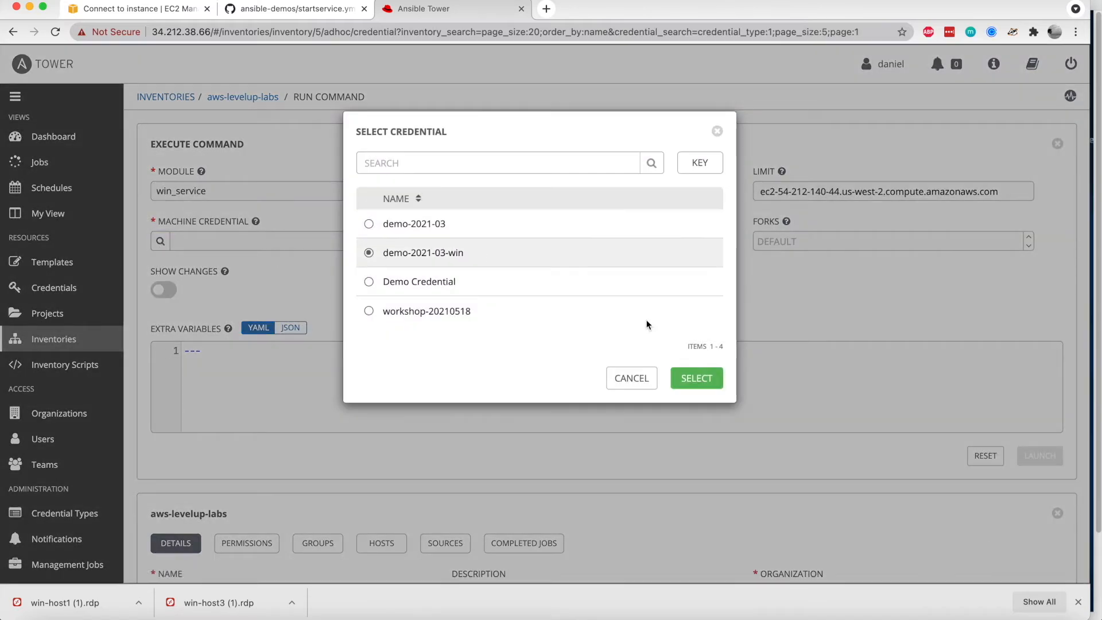
{"action": "left_click", "coordinate": [695, 378]}
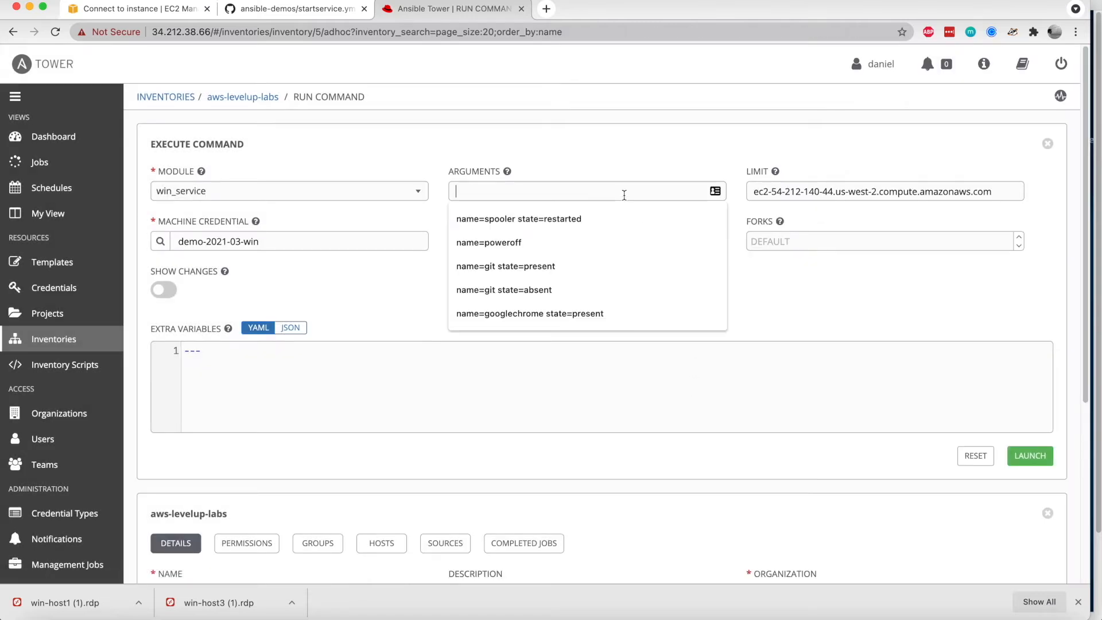
{"action": "left_click", "coordinate": [519, 219]}
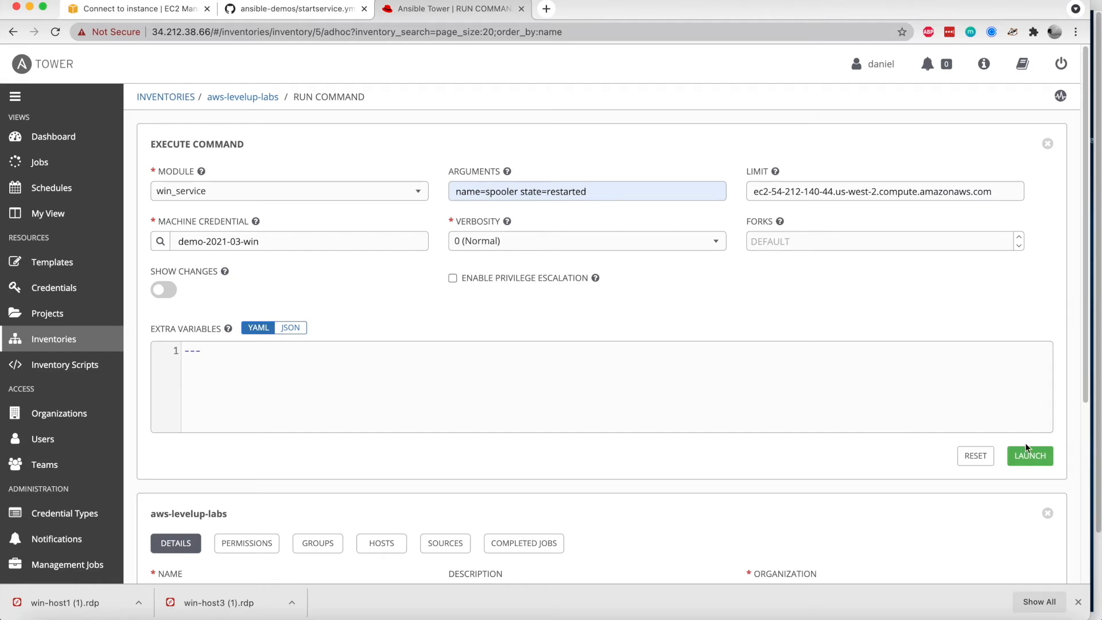
{"action": "left_click", "coordinate": [1029, 455]}
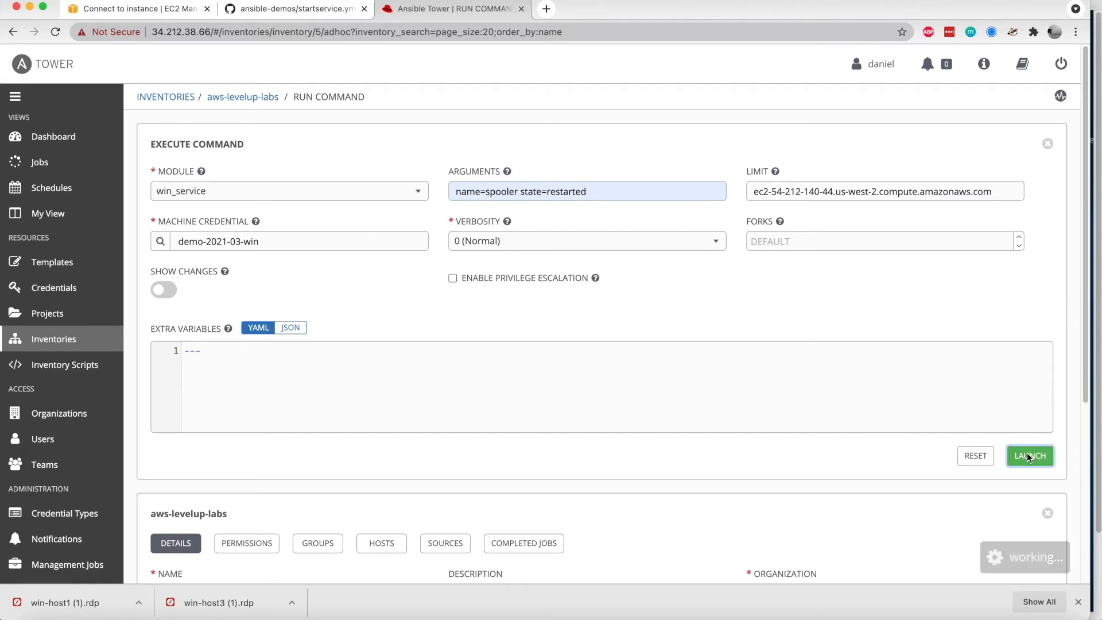
Step: Open the System event log to check the Print Spooler's running state
{"action": "left_click", "coordinate": [1029, 455]}
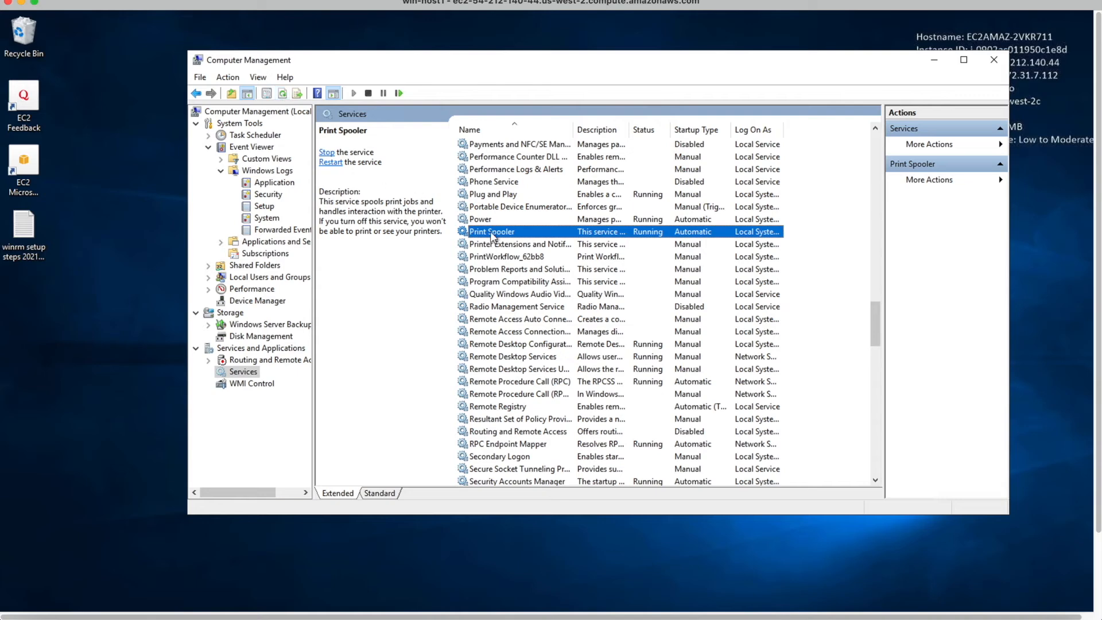
{"action": "mouse_move", "coordinate": [646, 241]}
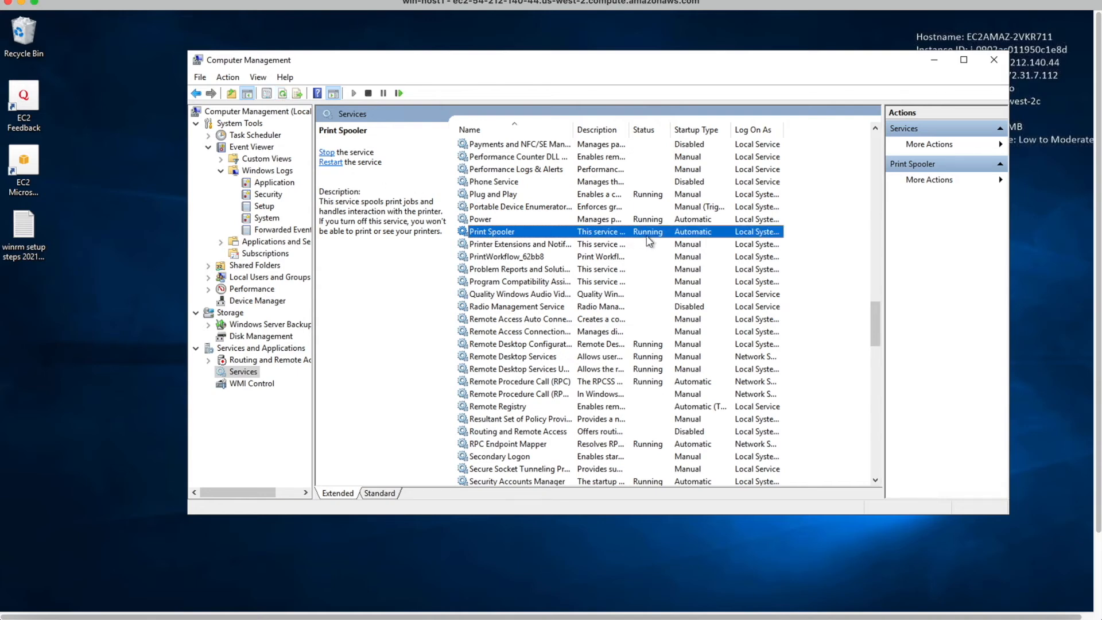
{"action": "left_click", "coordinate": [267, 218]}
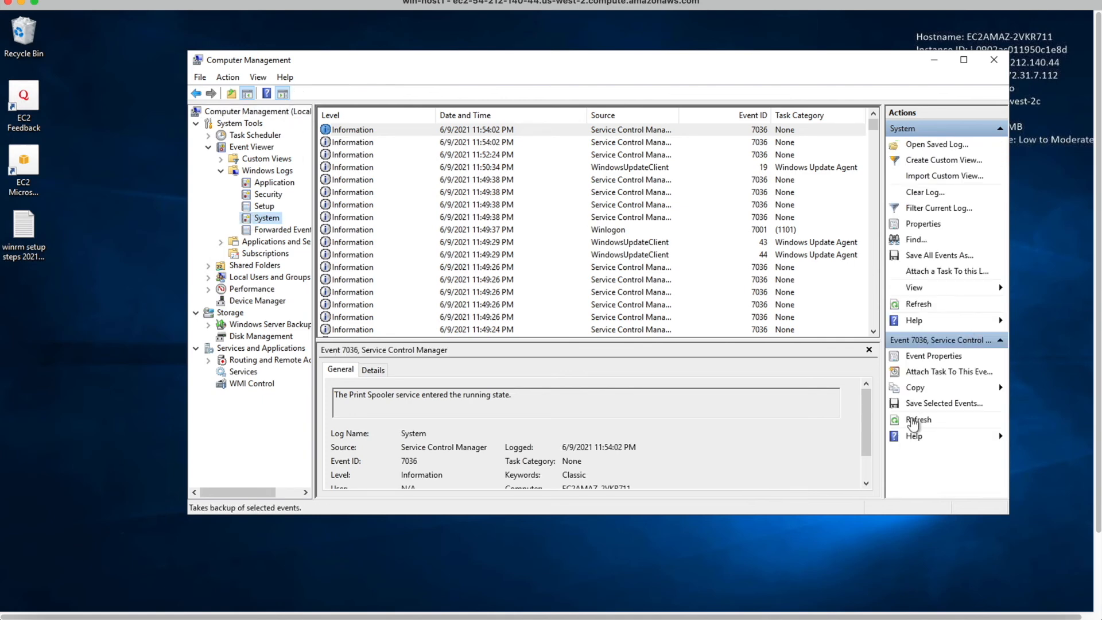
{"action": "mouse_move", "coordinate": [553, 152]}
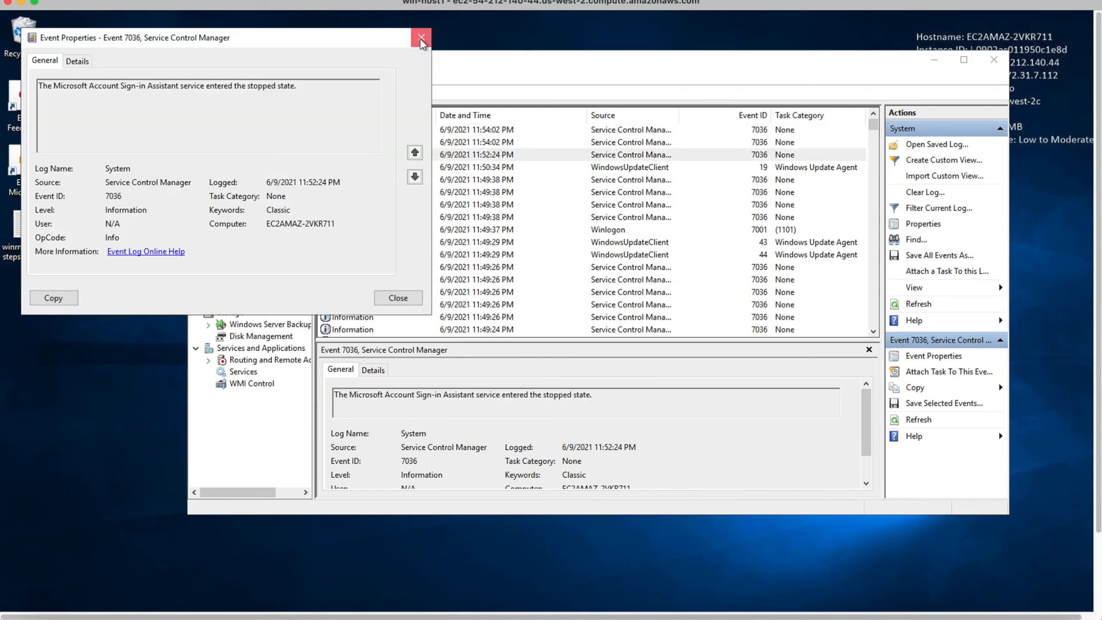
Step: Inspect the 11:54 PM Print Spooler stopped and running events, then close details
{"action": "left_click", "coordinate": [414, 176]}
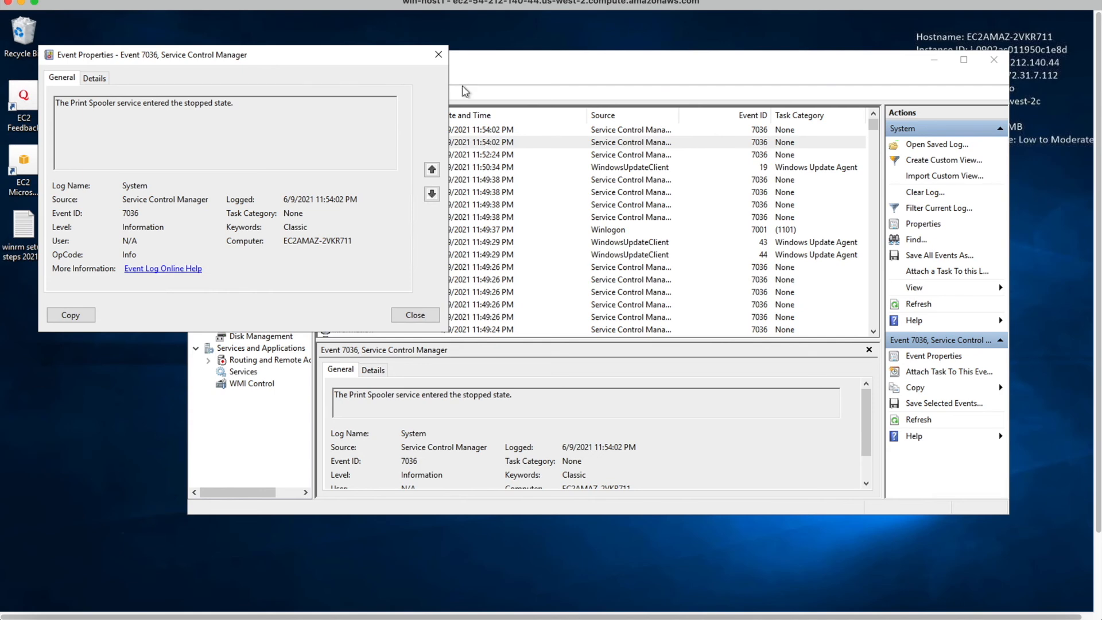
{"action": "left_click", "coordinate": [431, 169]}
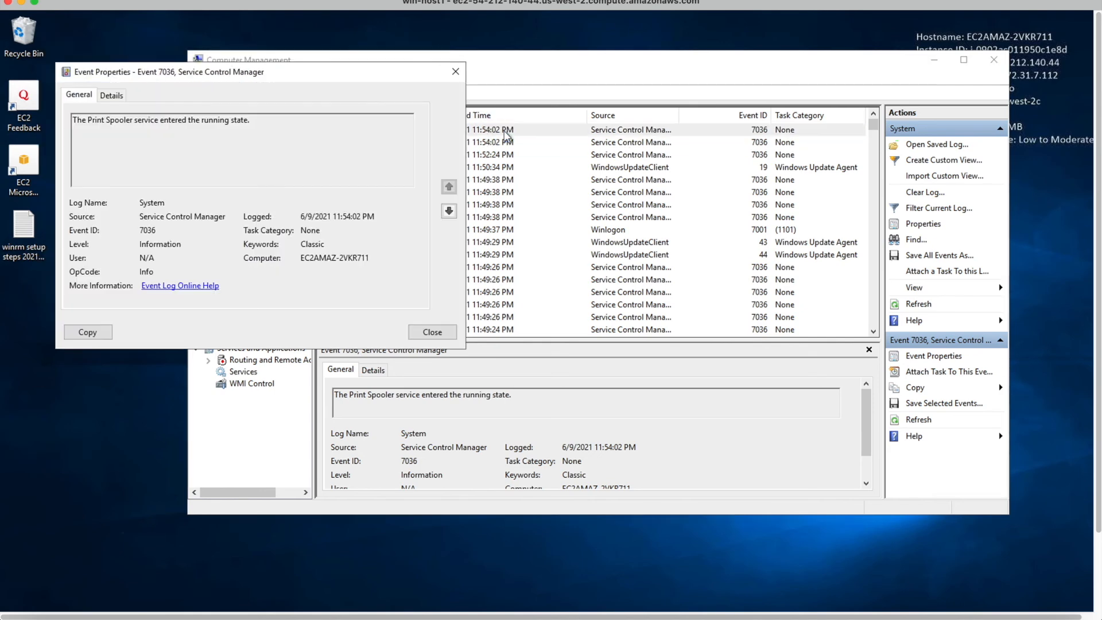
{"action": "left_click", "coordinate": [455, 71]}
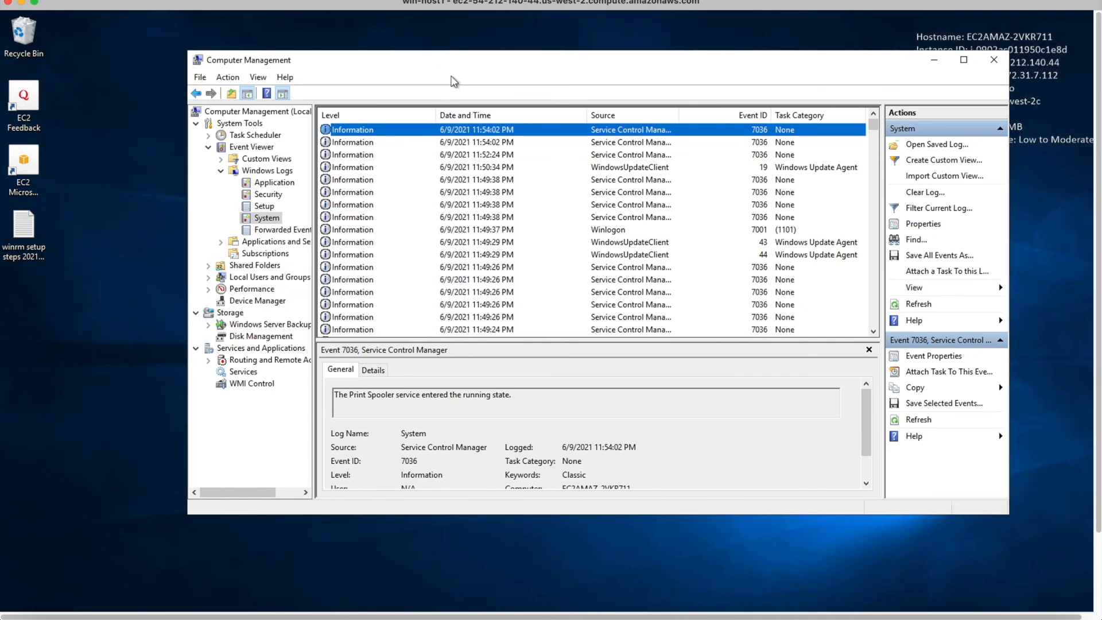